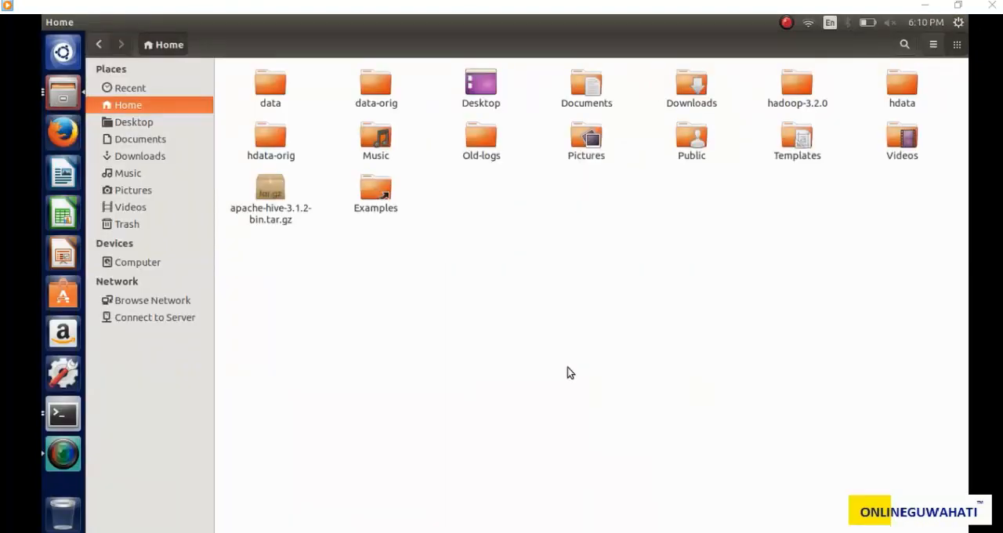
# Step: Select the apache-hive-3.1.2-bin.tar.gz archive in the Home folder
pyautogui.click(63, 414)
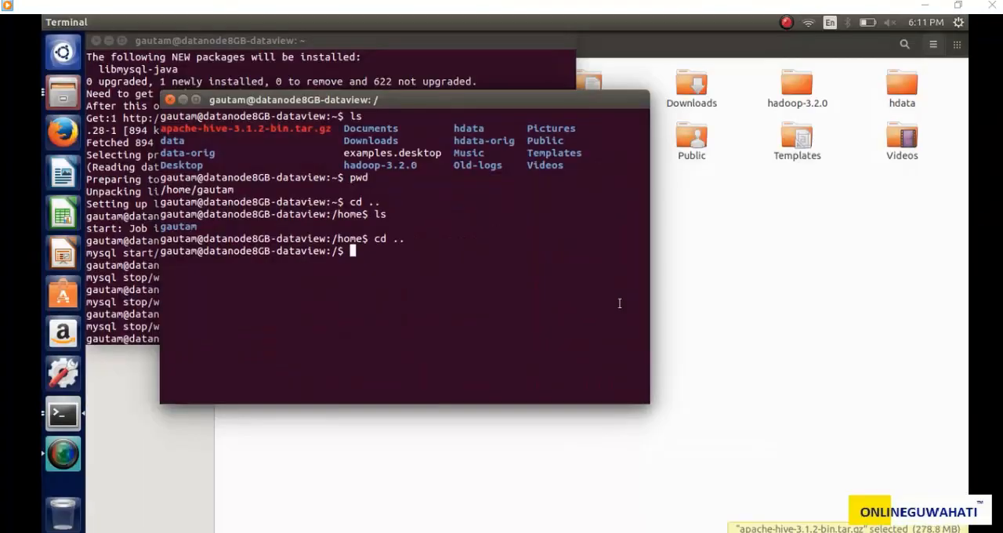
# Step: Start composing the tar xvzf apache-hive-3.1 extraction command in the home folder
pyautogui.write('tar')
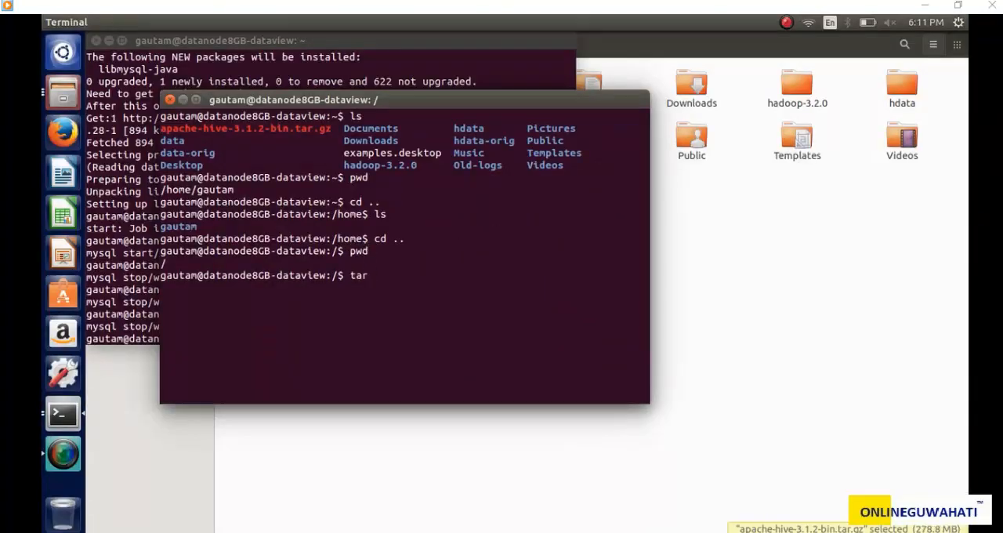
pyautogui.write('xvzf ap')
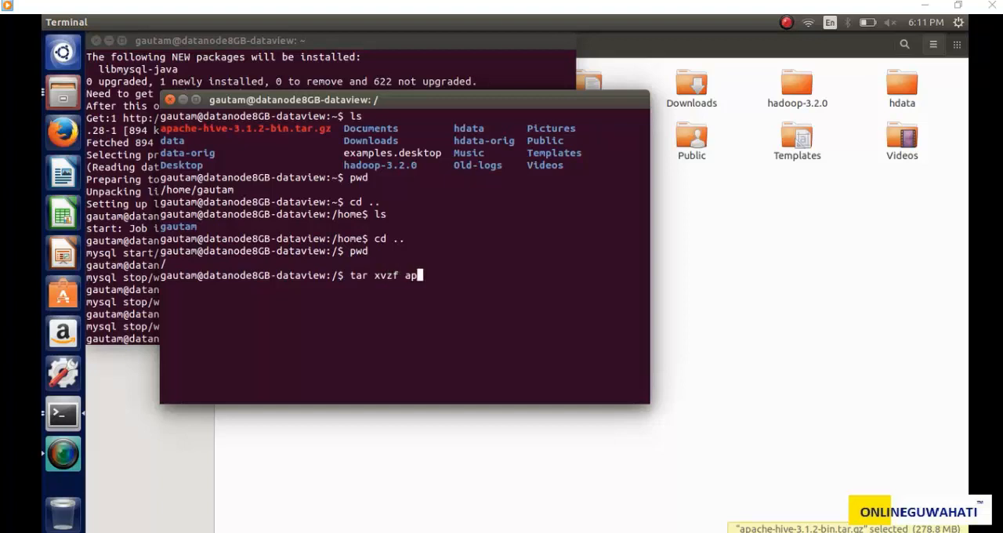
pyautogui.write('ache')
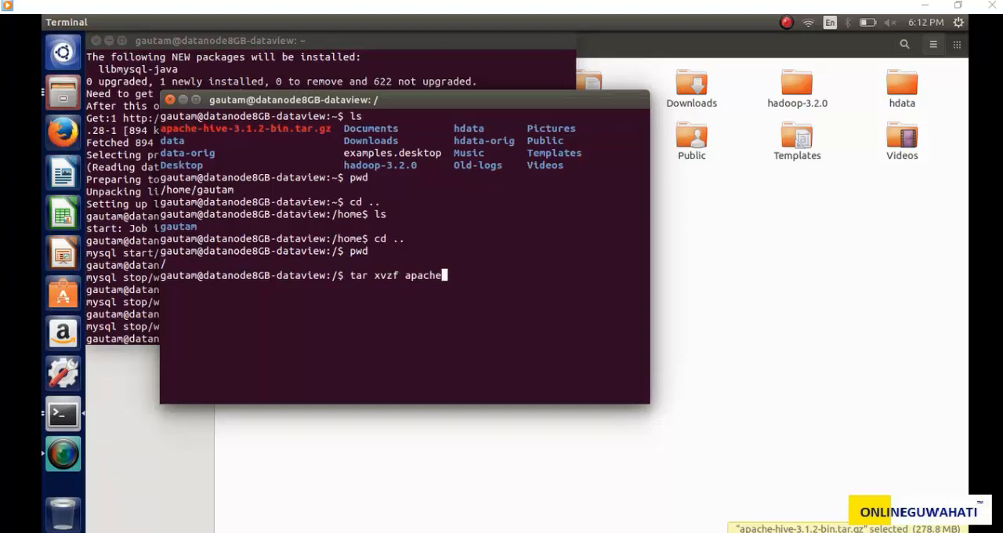
pyautogui.write('-hive-3.1')
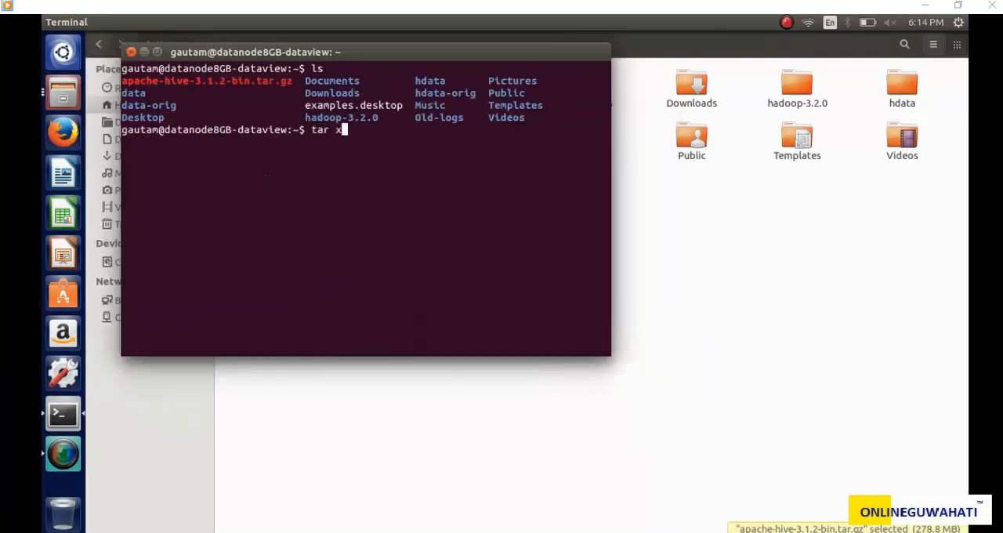
# Step: Extract apache-hive-3.1.2-bin.tar.gz and move apache-hive-3.1.2-bin into the hive folder
pyautogui.write('vzf apache-hive-3.1.2-bin.tar.gz')
pyautogui.write('ls')
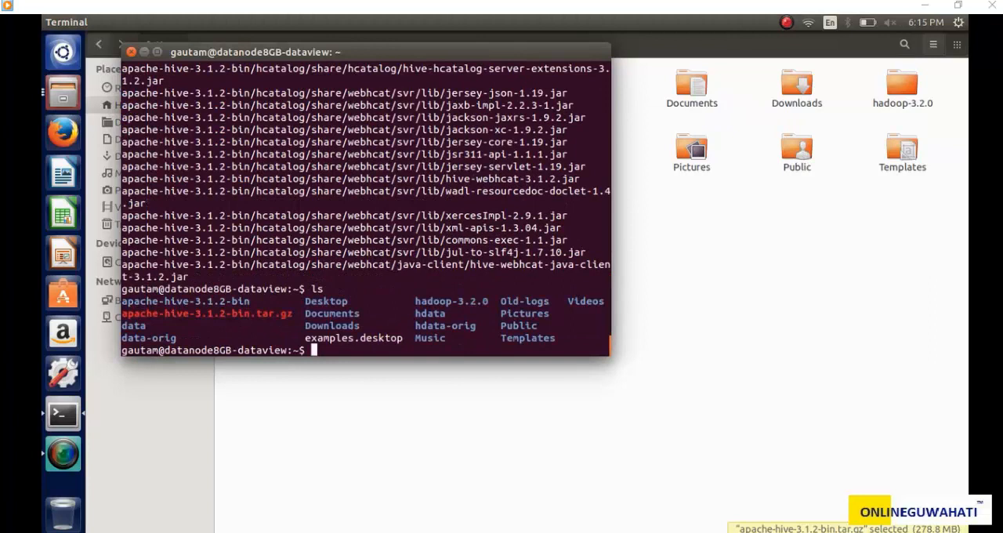
pyautogui.write('mv')
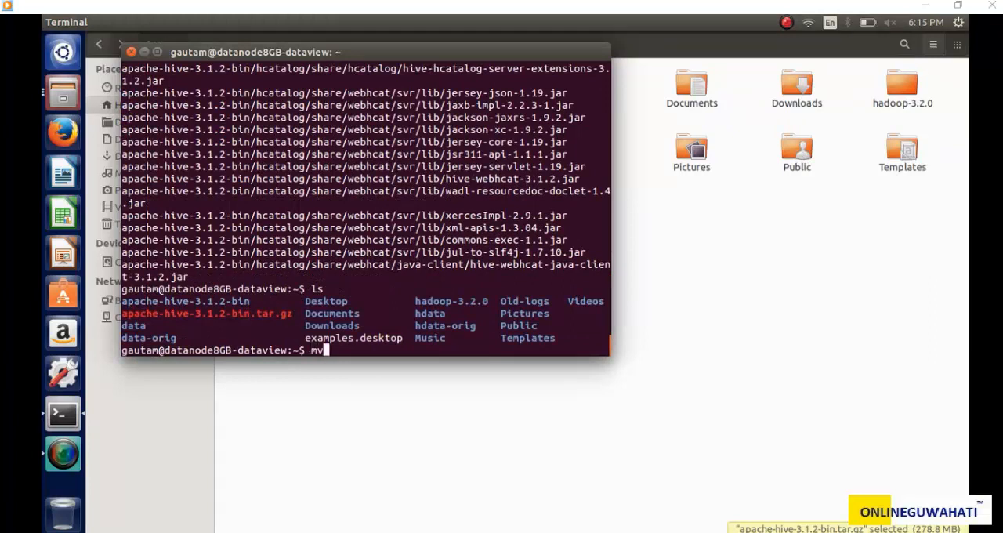
pyautogui.write('apache-hive-3.1.2-bin h')
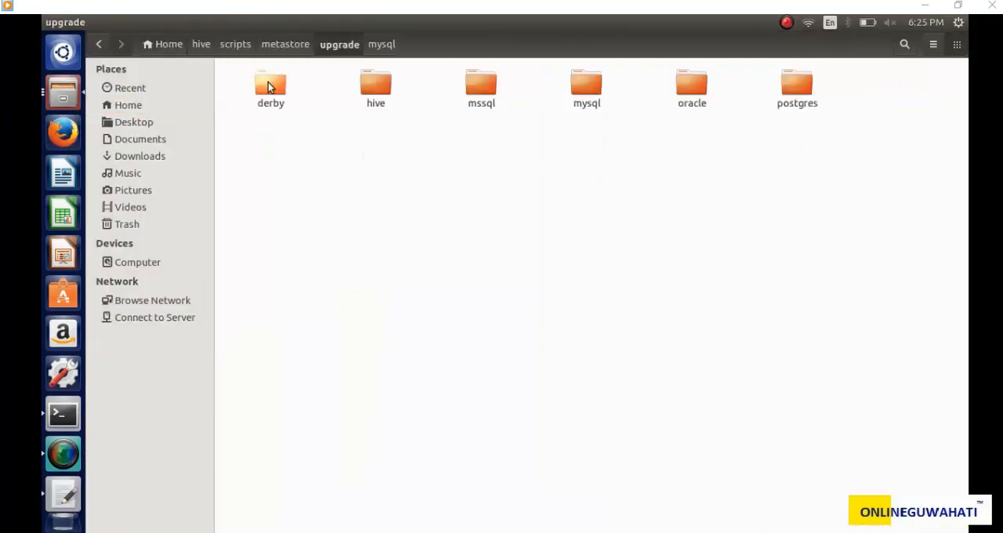
# Step: Enter the mysql upgrade folder and highlight hive-schema-0.3.0.mysql.sql among the schema scripts
pyautogui.doubleClick(586, 88)
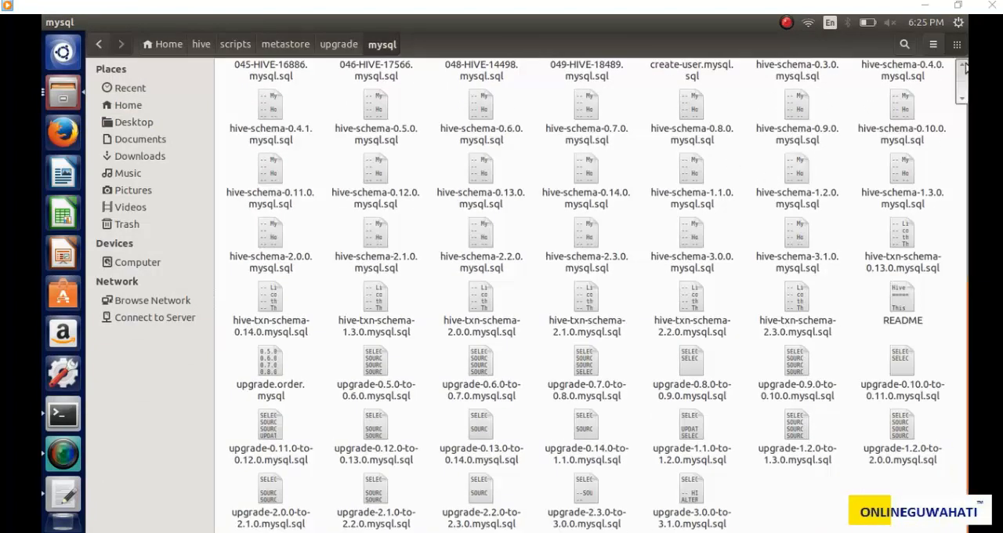
pyautogui.click(796, 474)
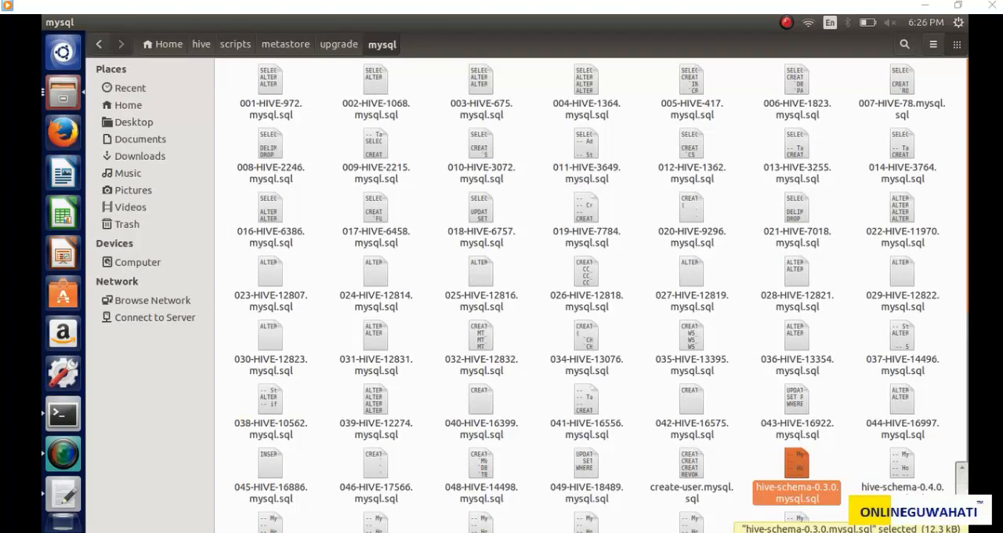
pyautogui.scroll(-3)
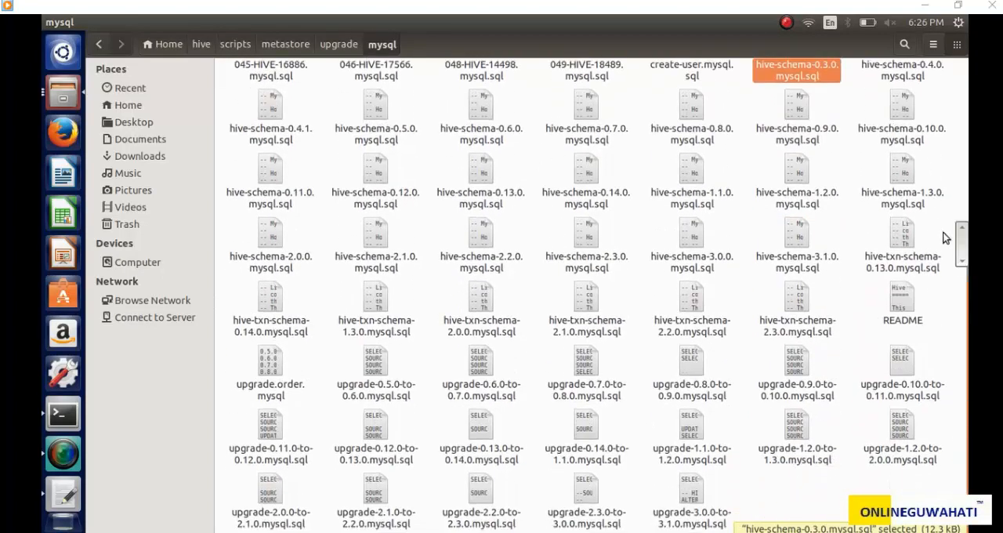